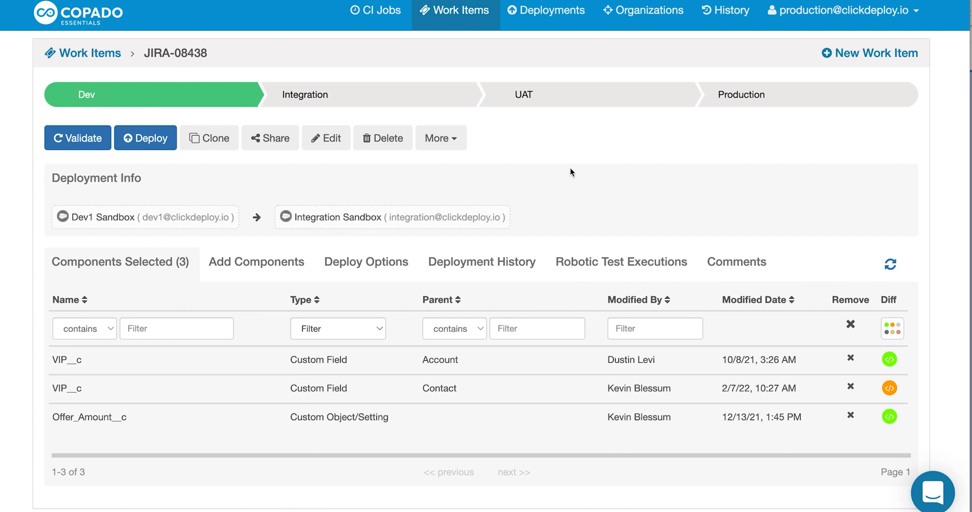
pyautogui.moveTo(561, 173)
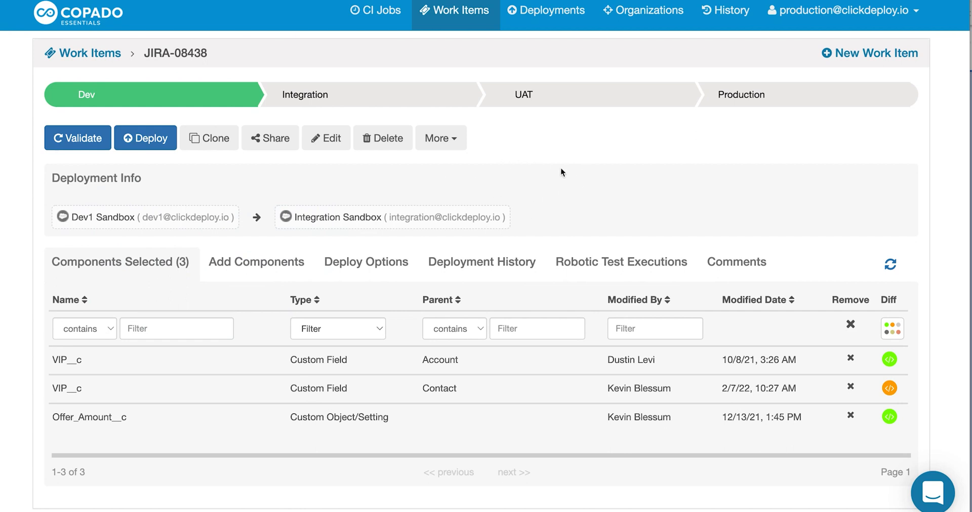
pyautogui.moveTo(520, 153)
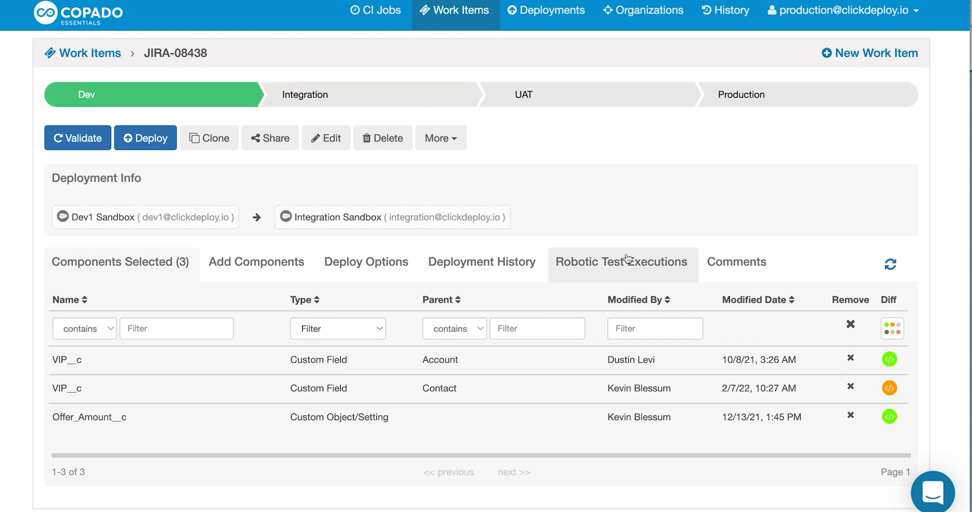
# Under Robotic Test Executions, choose project copado-essentials and Starter suite, then start a run
pyautogui.click(620, 262)
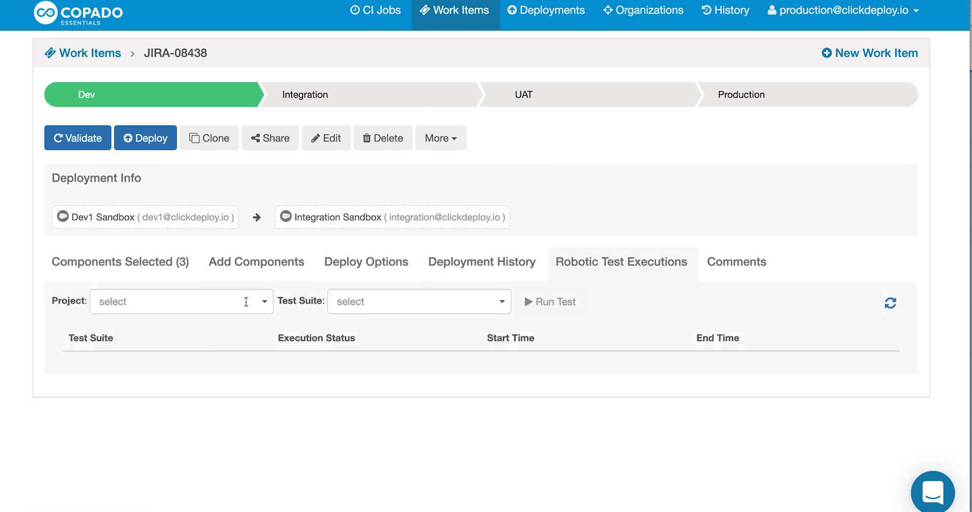
pyautogui.click(180, 302)
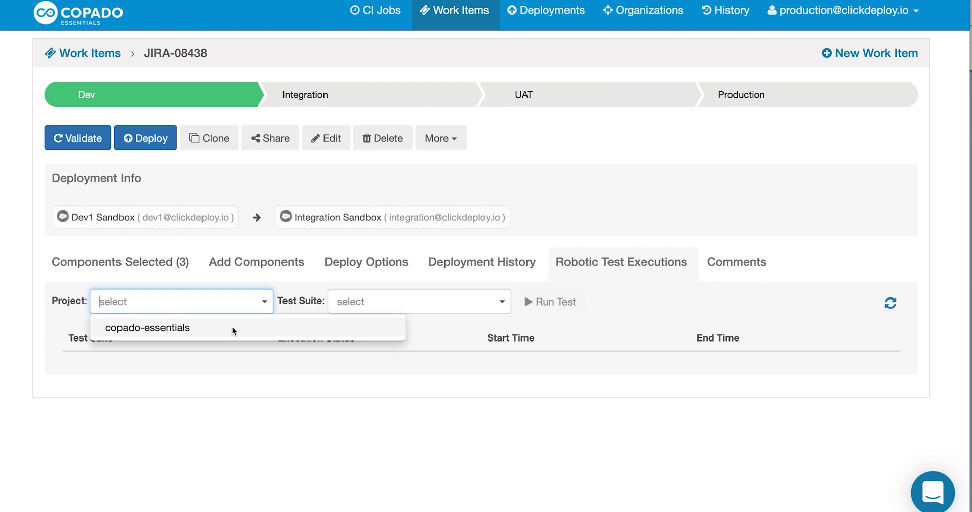
pyautogui.click(147, 327)
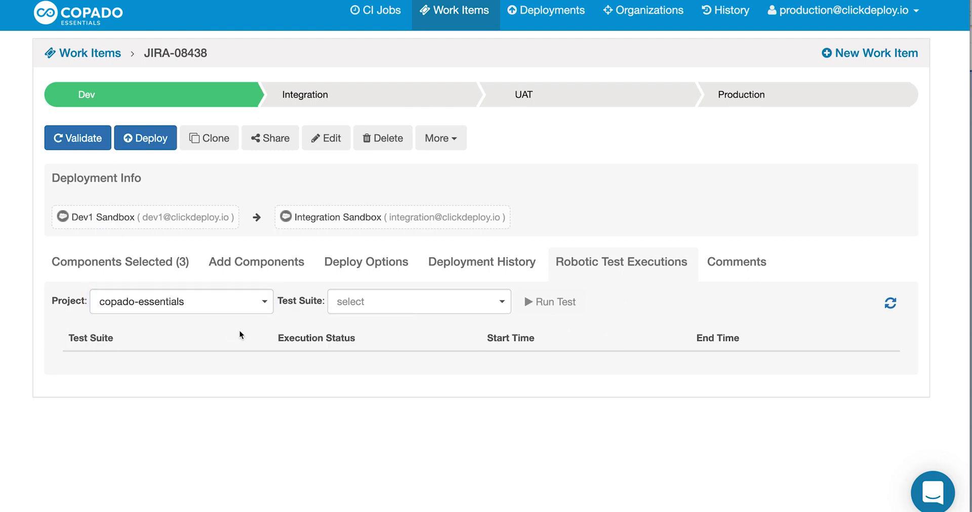
pyautogui.click(418, 301)
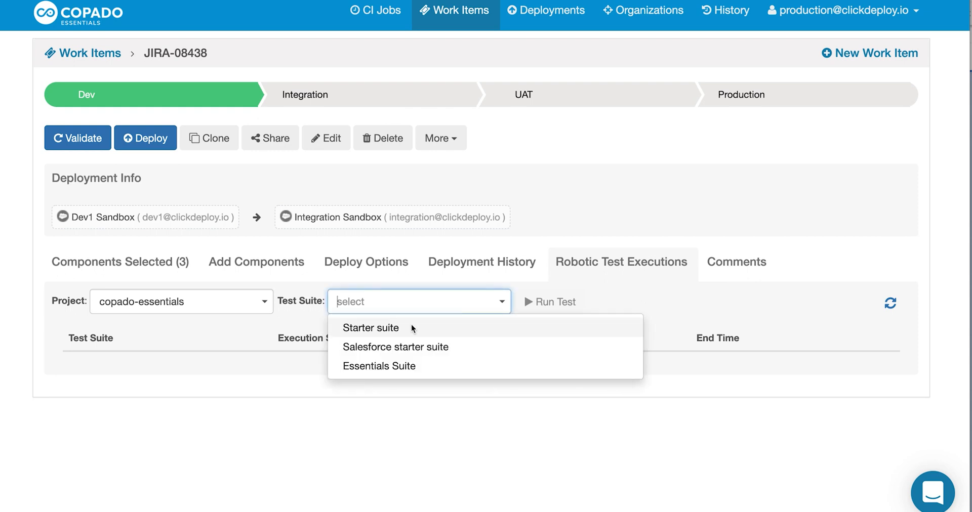
pyautogui.click(371, 327)
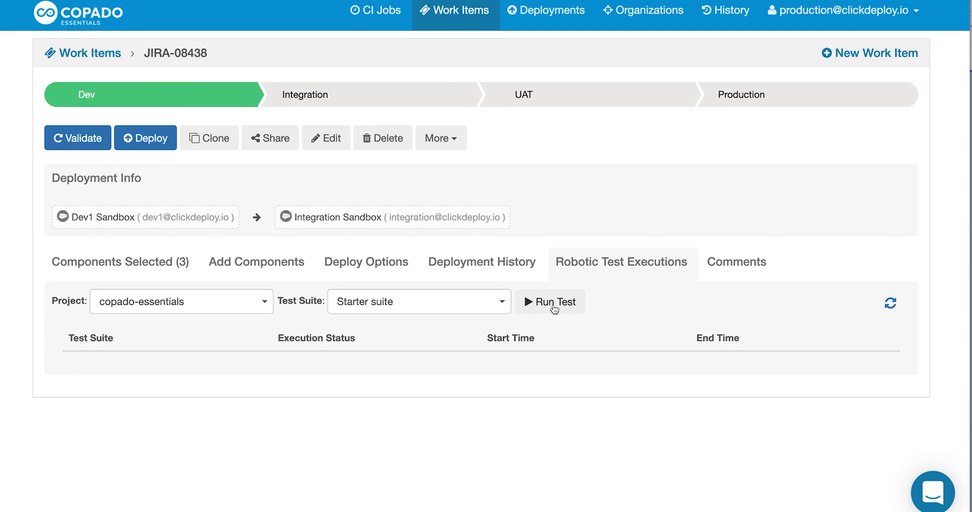
pyautogui.click(548, 302)
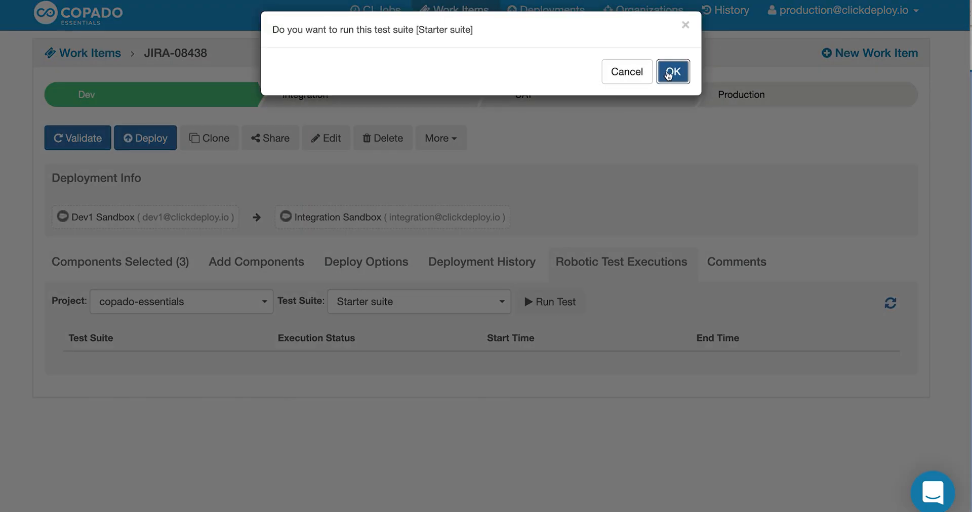
# Confirm the Starter suite run so it is listed as executing and Salesforce launches
pyautogui.click(672, 71)
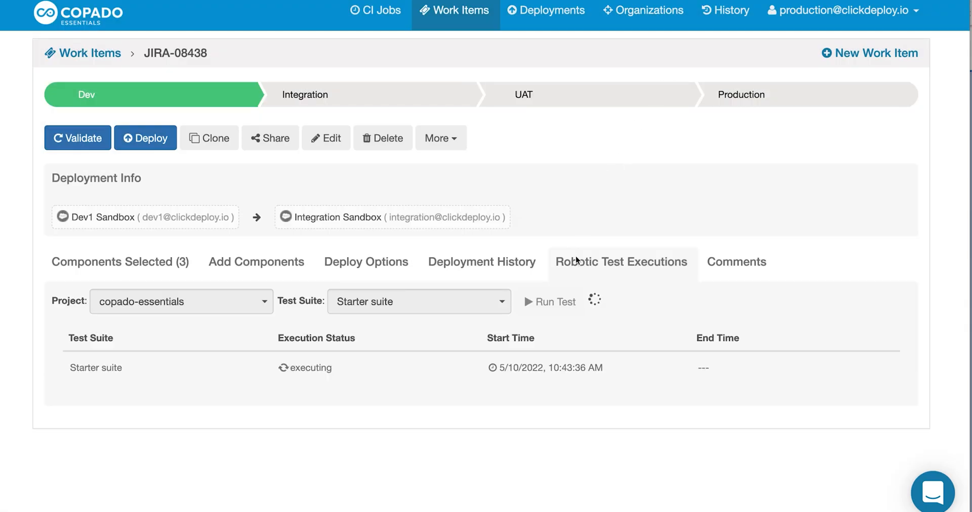
pyautogui.moveTo(573, 274)
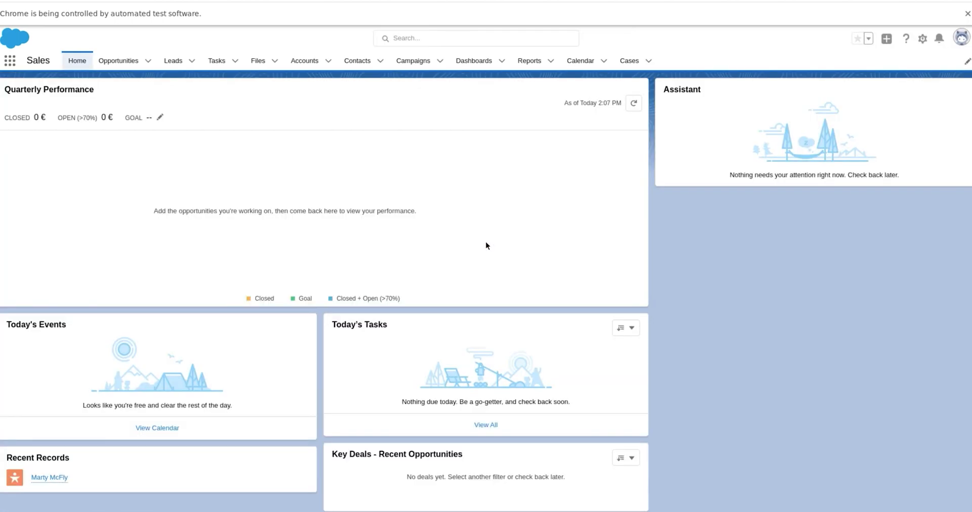
# From Leads, create and save a new lead Mr. Demo McTest at ExampleCorp
pyautogui.click(173, 61)
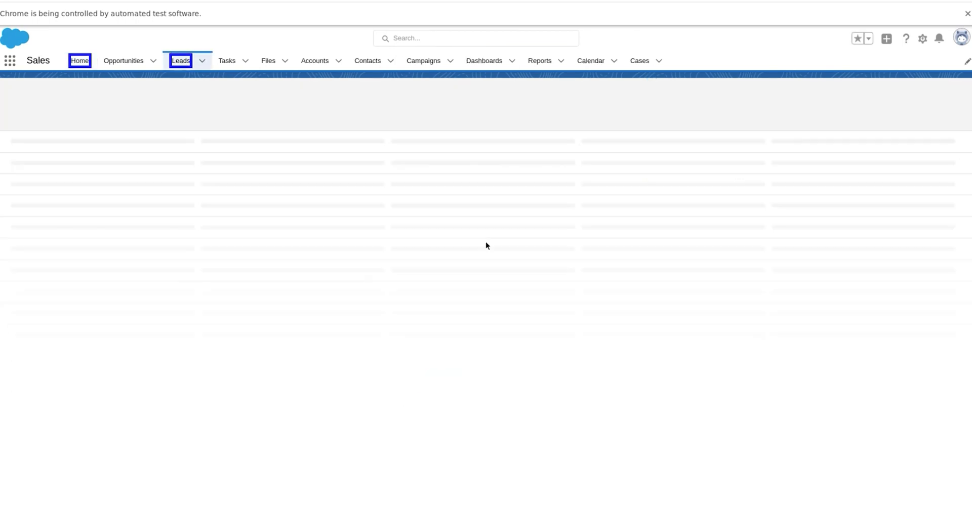
pyautogui.click(180, 60)
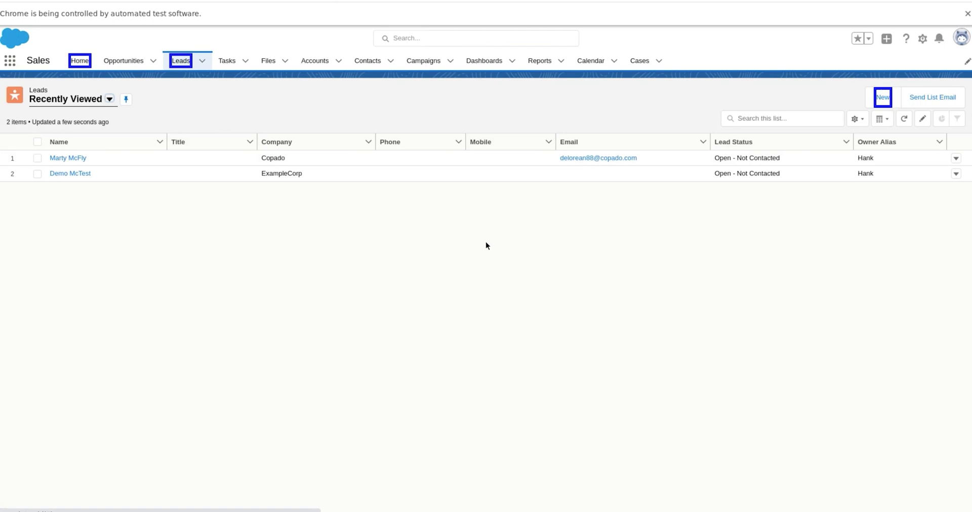
pyautogui.click(882, 97)
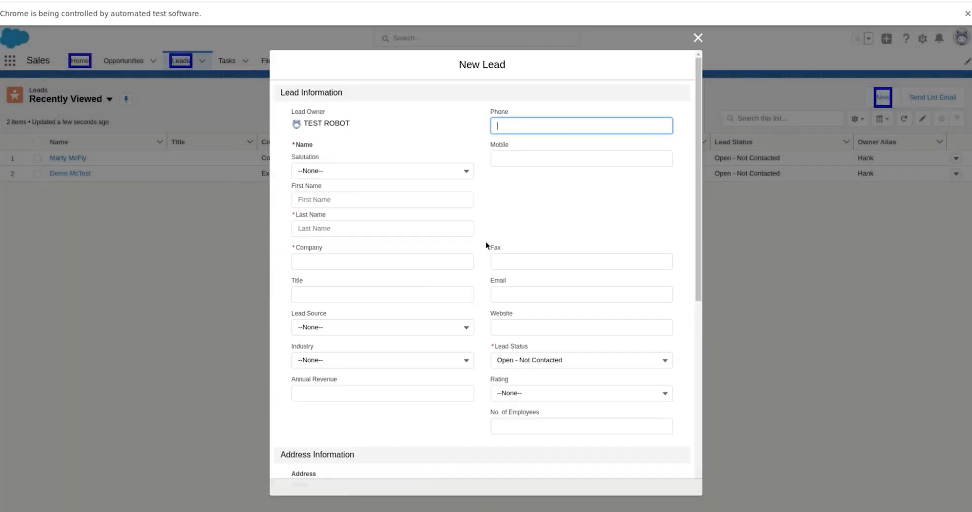
pyautogui.click(382, 170)
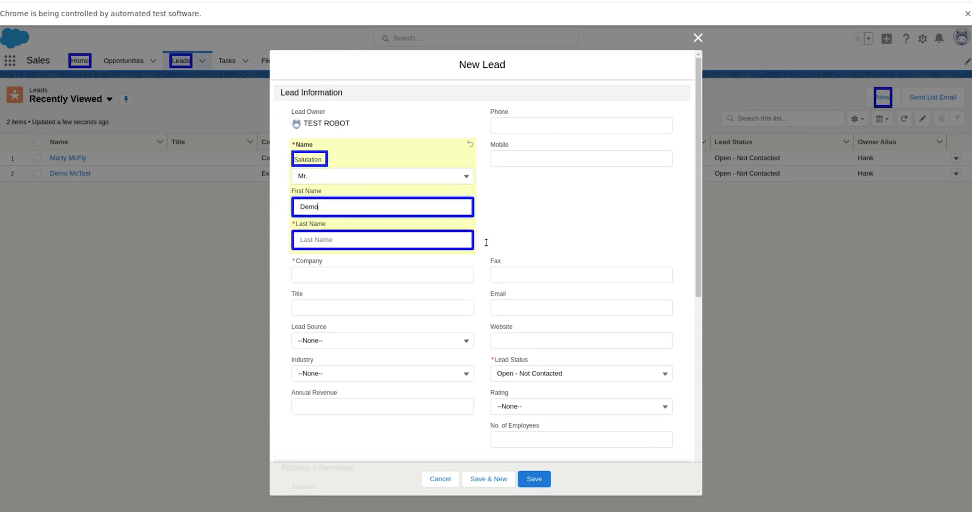
pyautogui.click(534, 479)
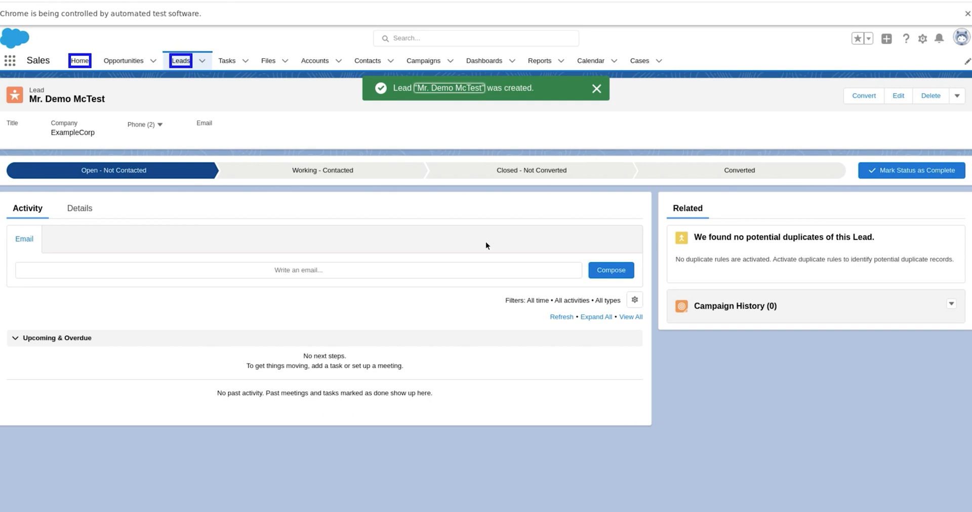
# Move the lead to Working - Contacted, then to Converted and confirm the conversion
pyautogui.click(322, 170)
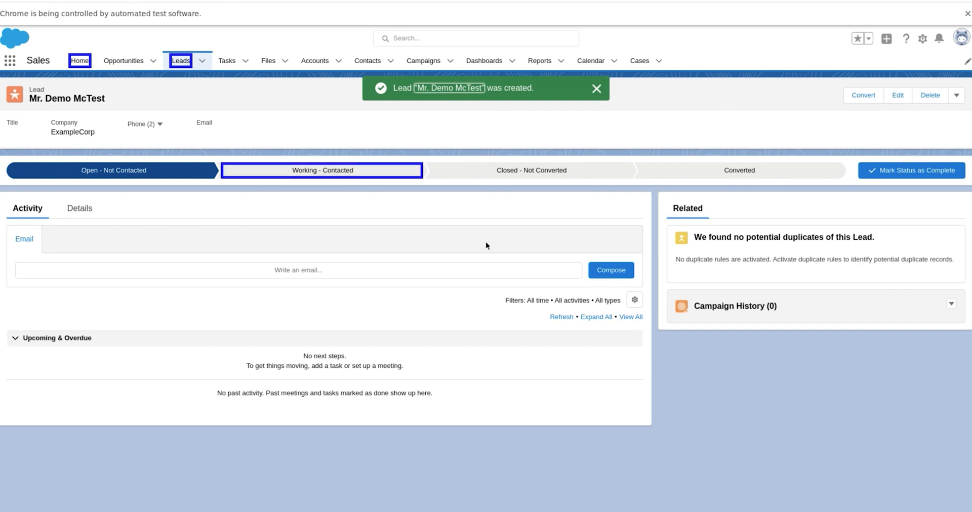
pyautogui.click(910, 170)
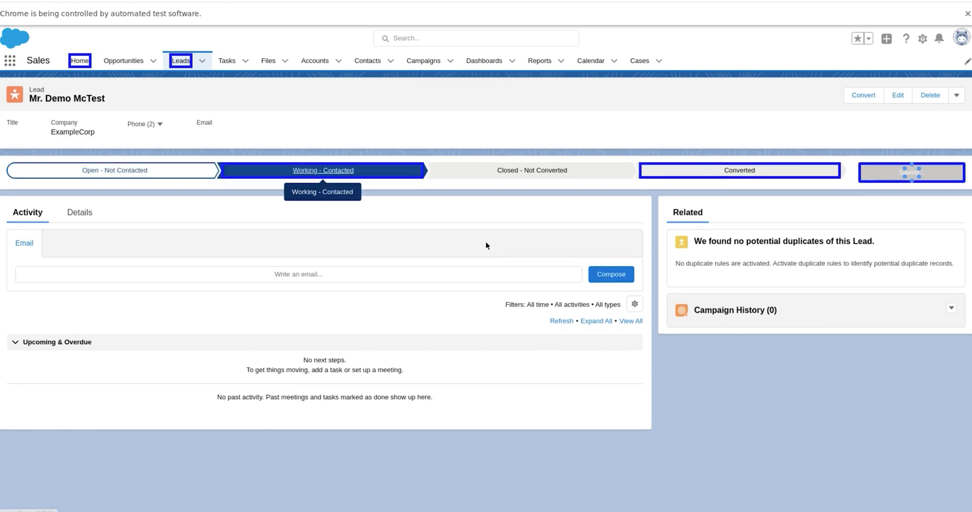
pyautogui.click(910, 172)
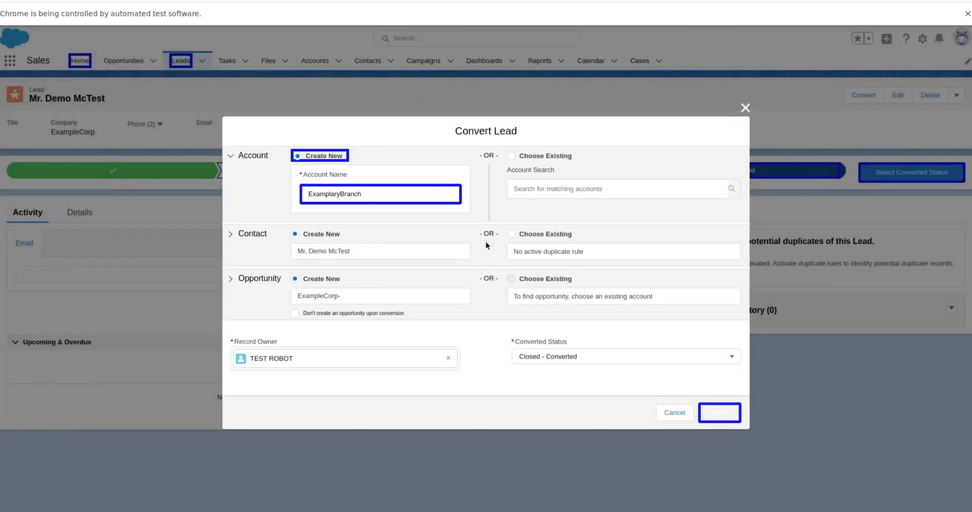
pyautogui.click(719, 412)
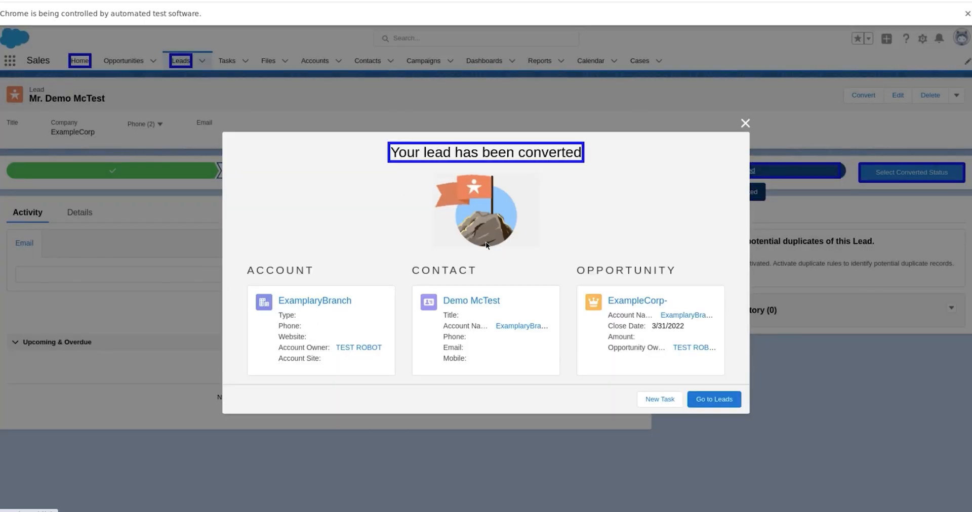
# Return to the lists showing the ExampleCorp- opportunity in Prospecting stage
pyautogui.click(712, 399)
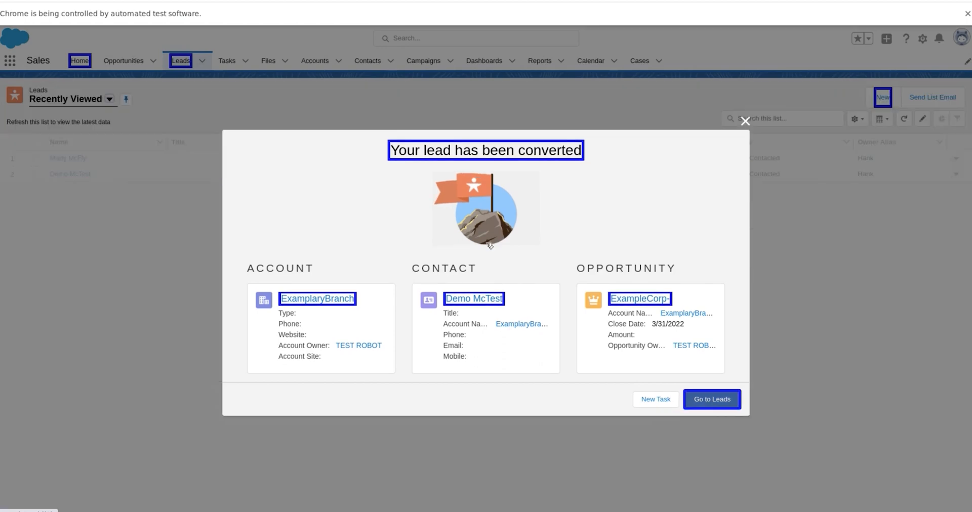
pyautogui.click(711, 399)
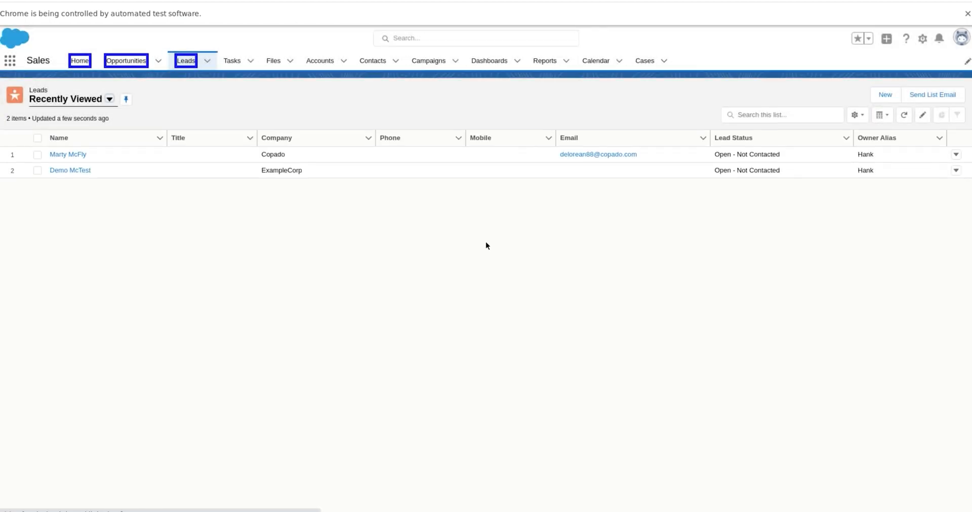
pyautogui.click(125, 61)
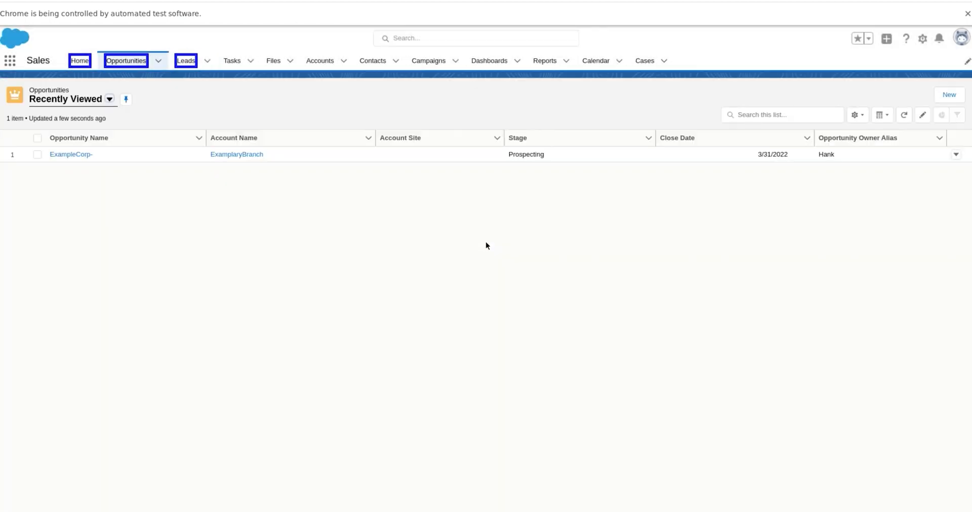
pyautogui.click(71, 155)
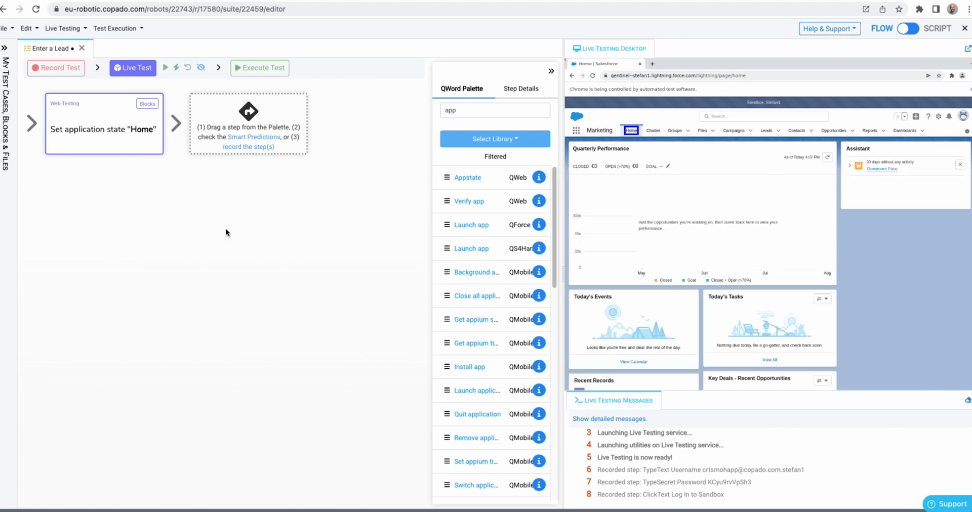
pyautogui.moveTo(56, 68)
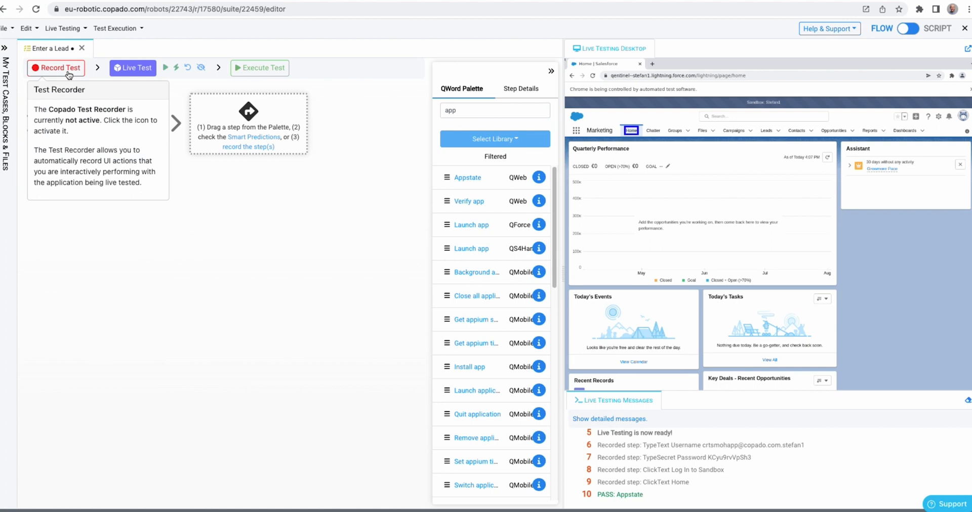
# Start recording, switch the live browser to the Sales app and begin a new lead
pyautogui.click(56, 68)
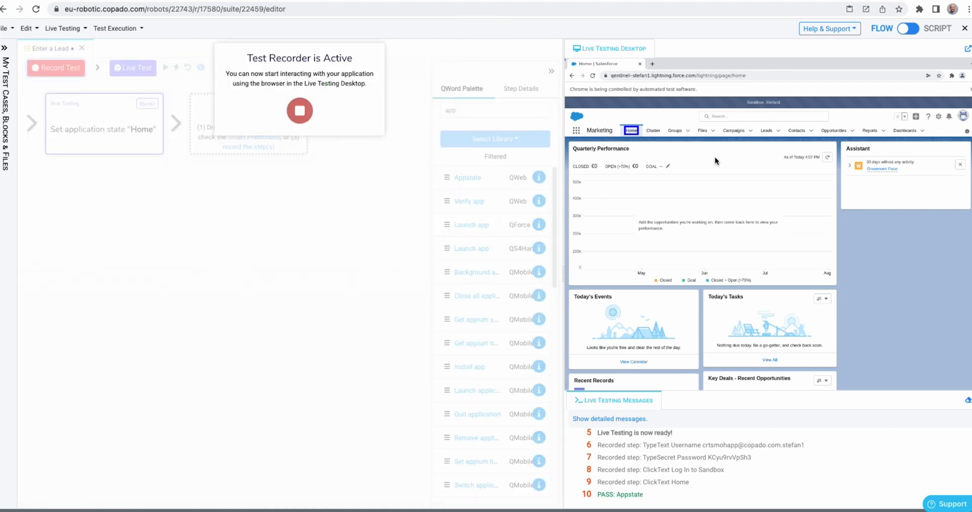
pyautogui.moveTo(777, 133)
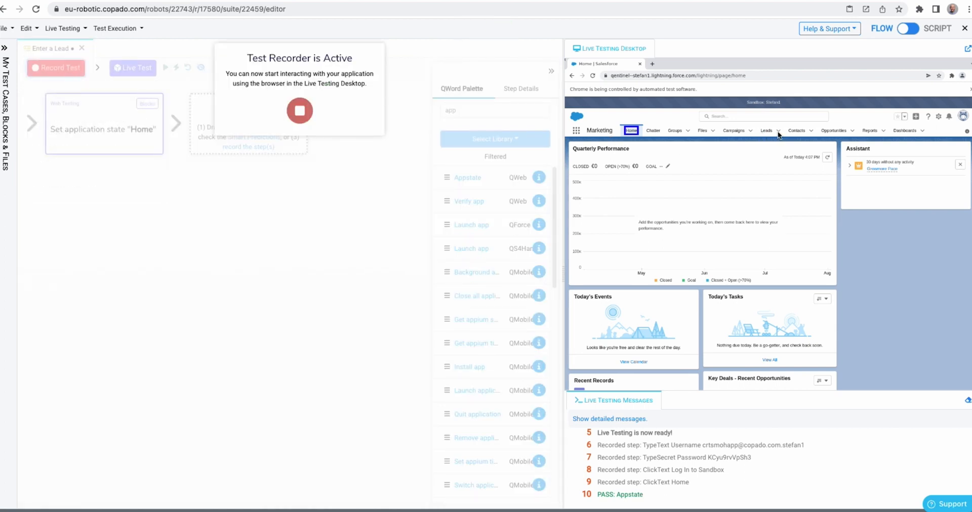
pyautogui.click(576, 131)
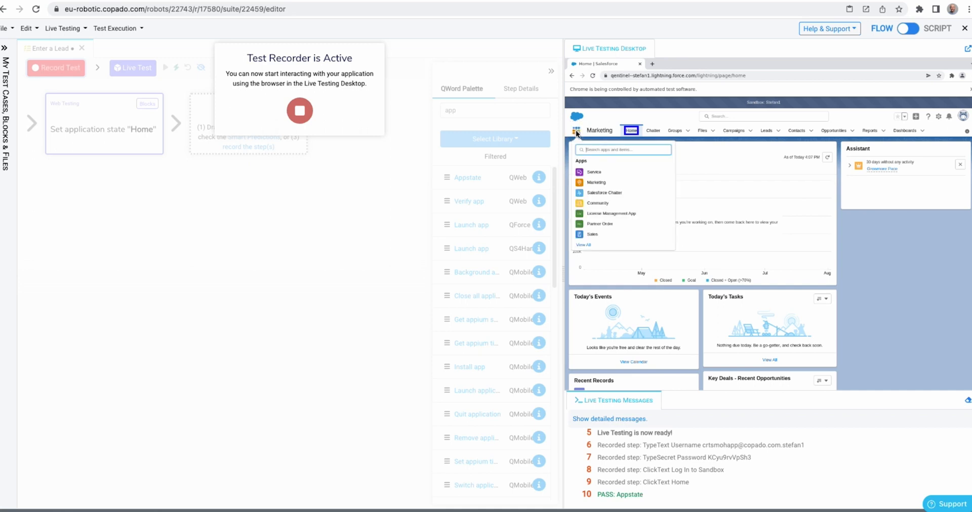
pyautogui.write('sales')
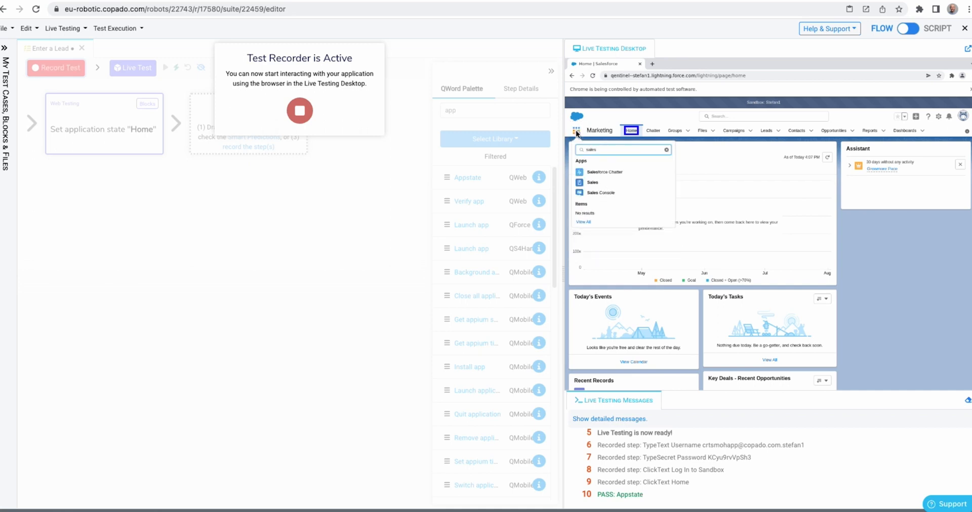
pyautogui.click(592, 181)
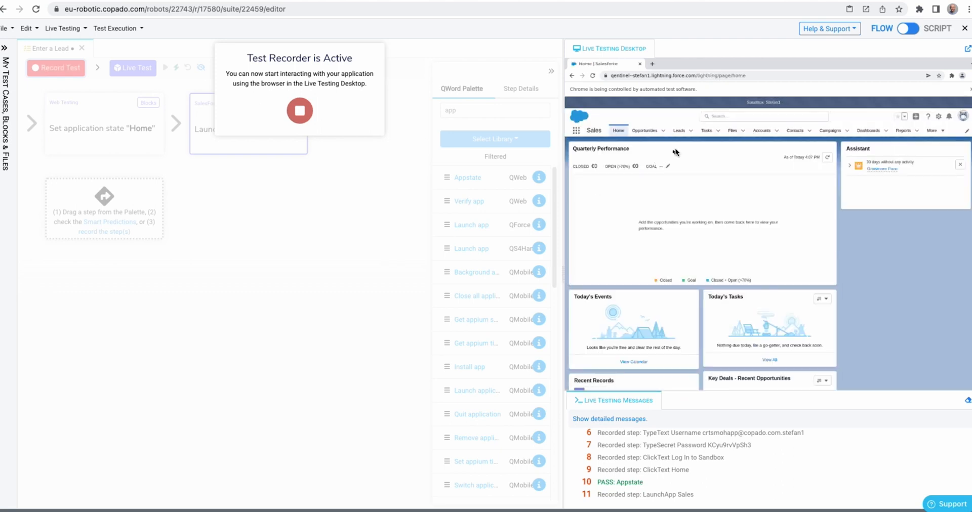
pyautogui.click(681, 131)
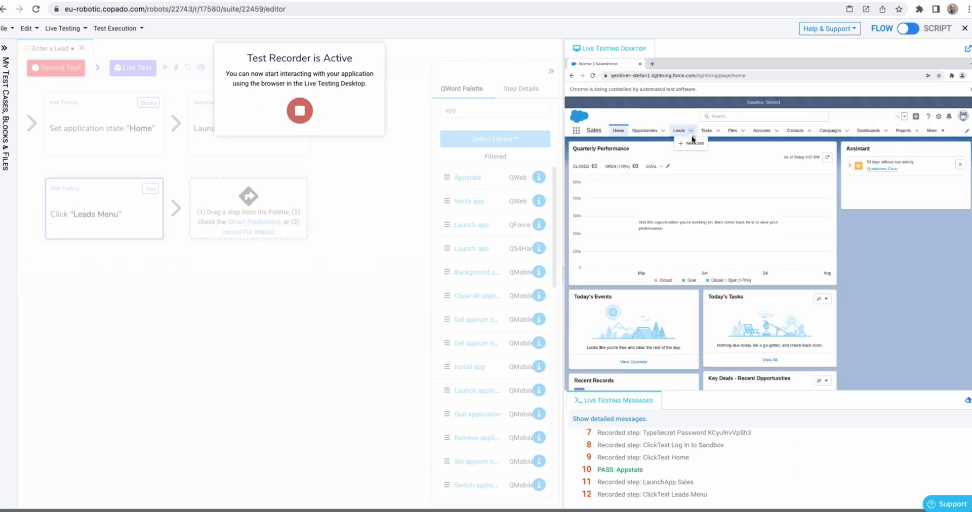
pyautogui.click(692, 144)
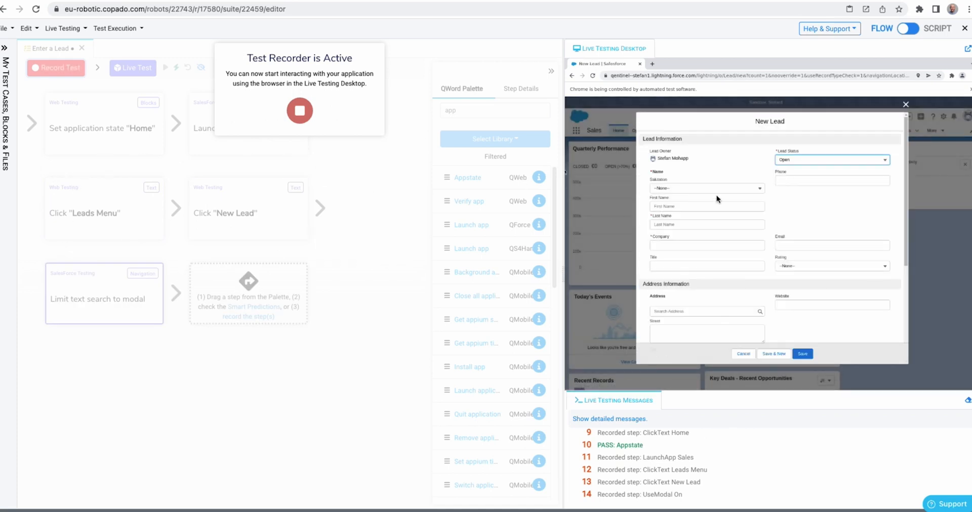
# Fill salutation Ms., first name Jane, last name Doe and a +43 phone number
pyautogui.click(706, 189)
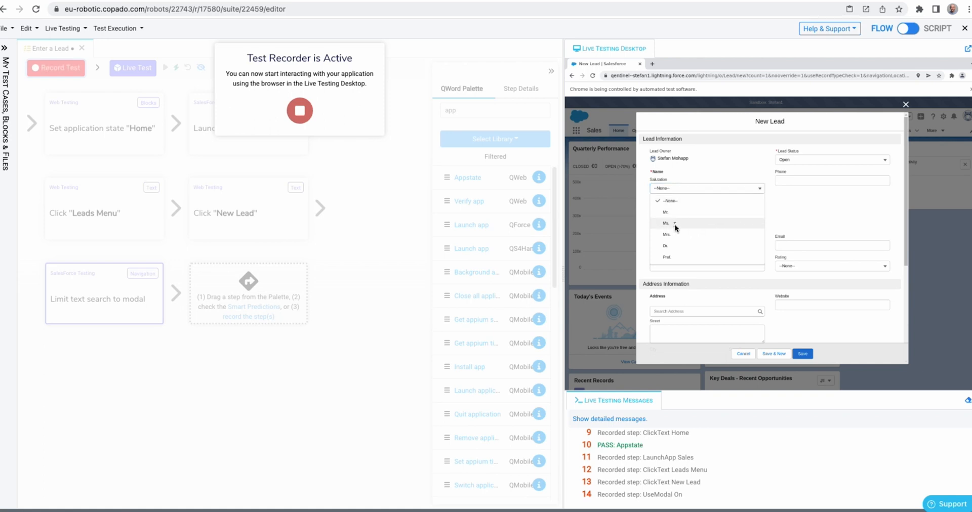
pyautogui.click(666, 223)
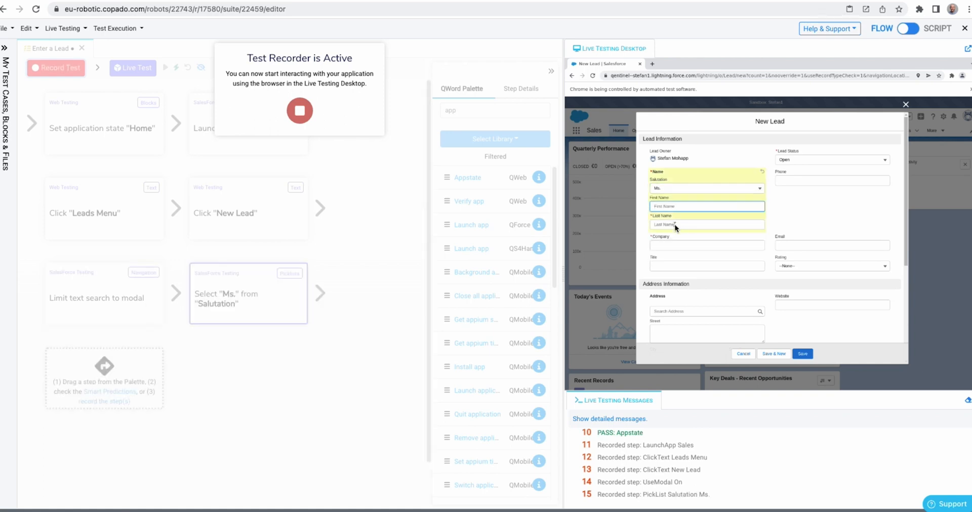
pyautogui.write('Jane')
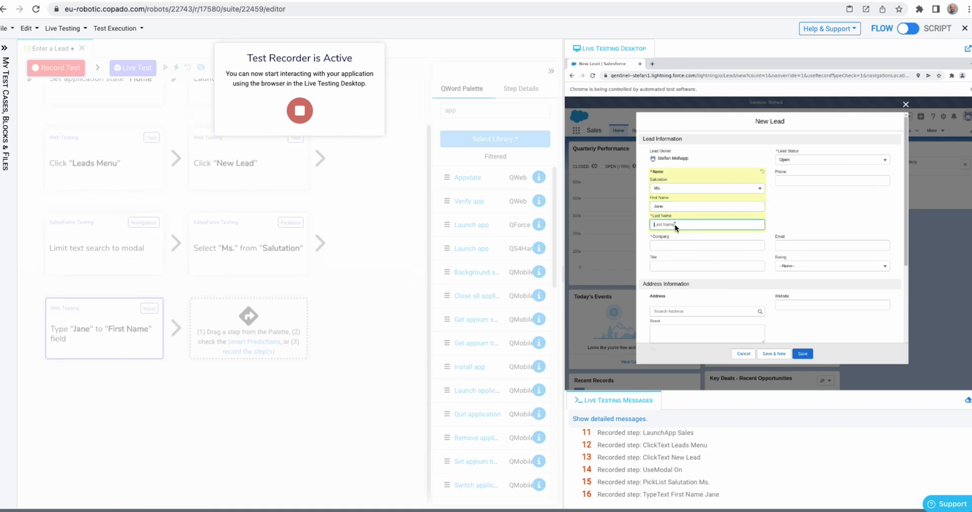
pyautogui.write('Di')
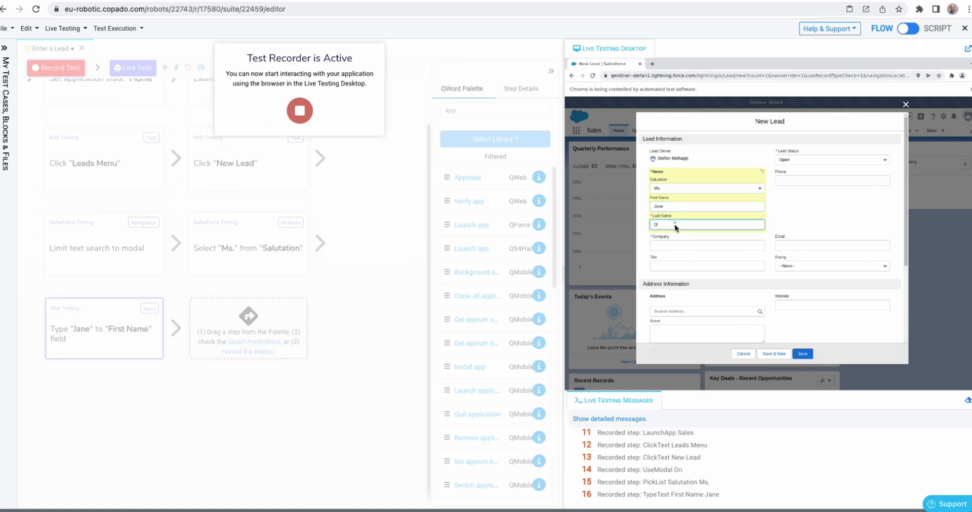
pyautogui.write('oe')
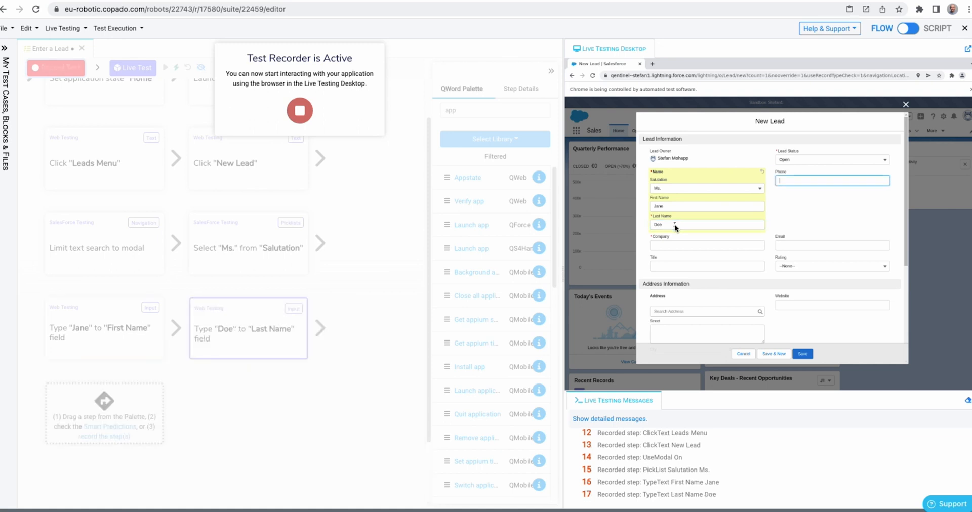
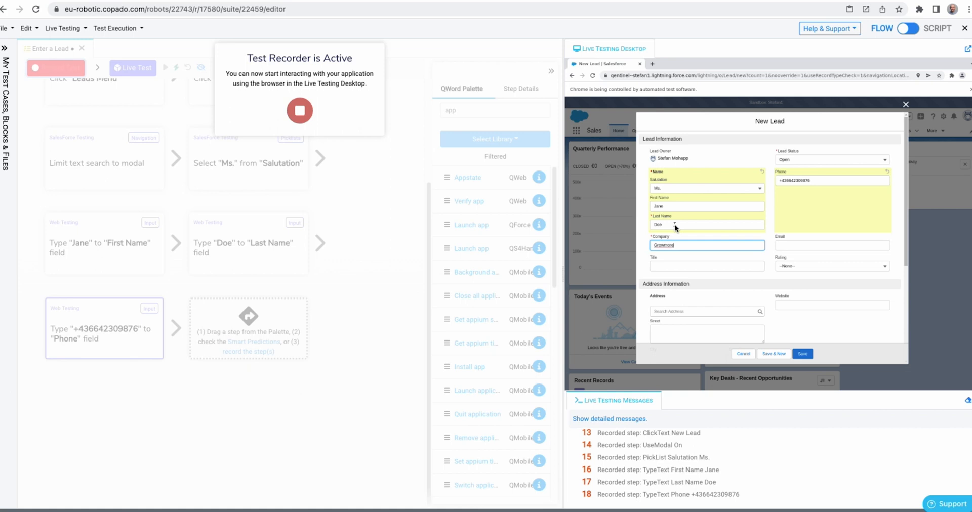
# Fill company Growmore, a doe email, title Manager and Hot rating
pyautogui.write('Growmore')
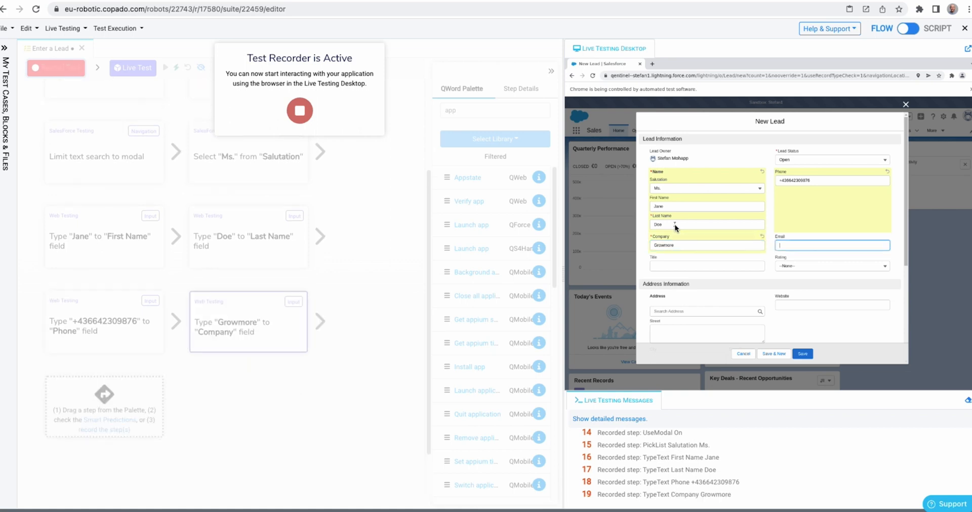
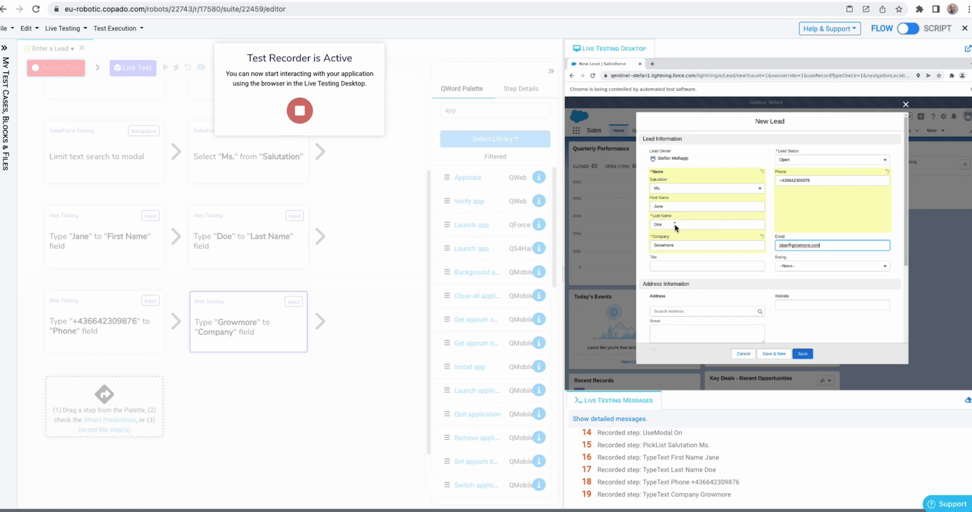
pyautogui.write('Manager')
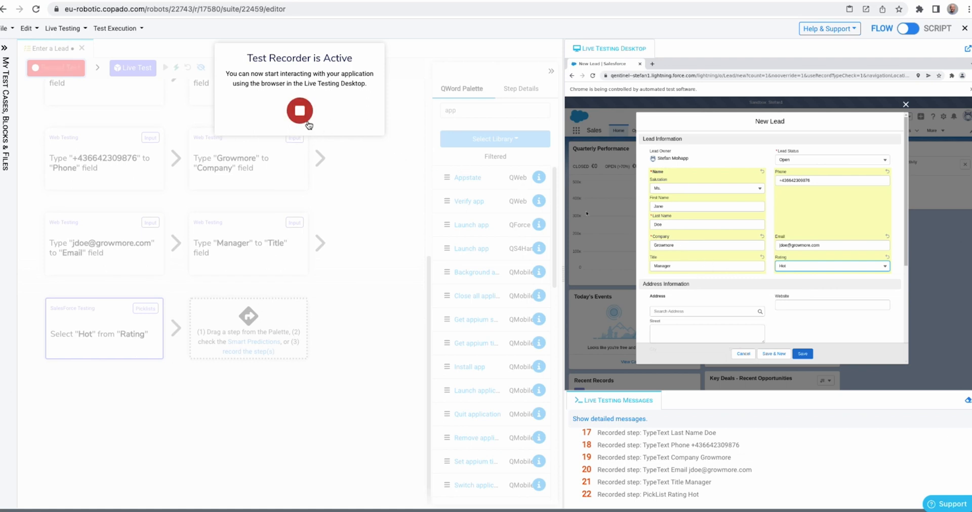
# Stop recording and anchor the Growmore company step to Last Name
pyautogui.click(299, 111)
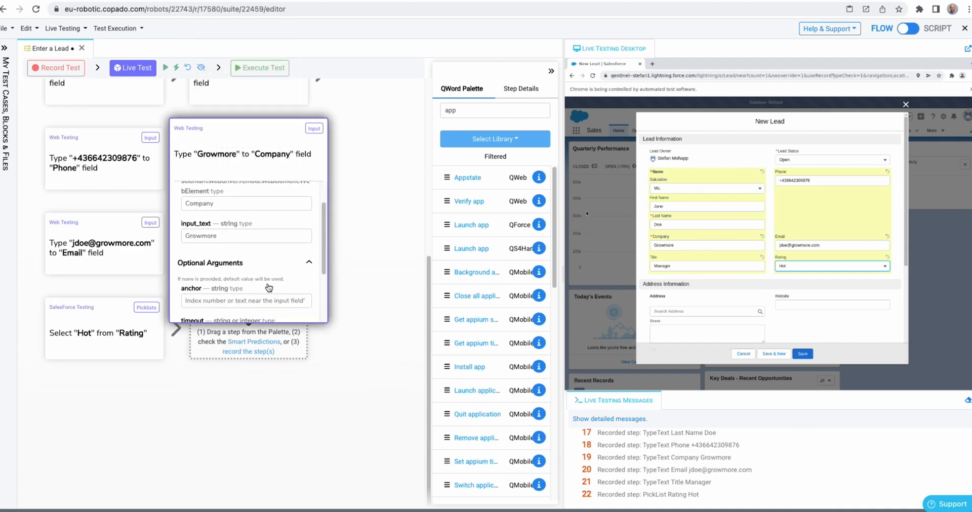
pyautogui.click(245, 301)
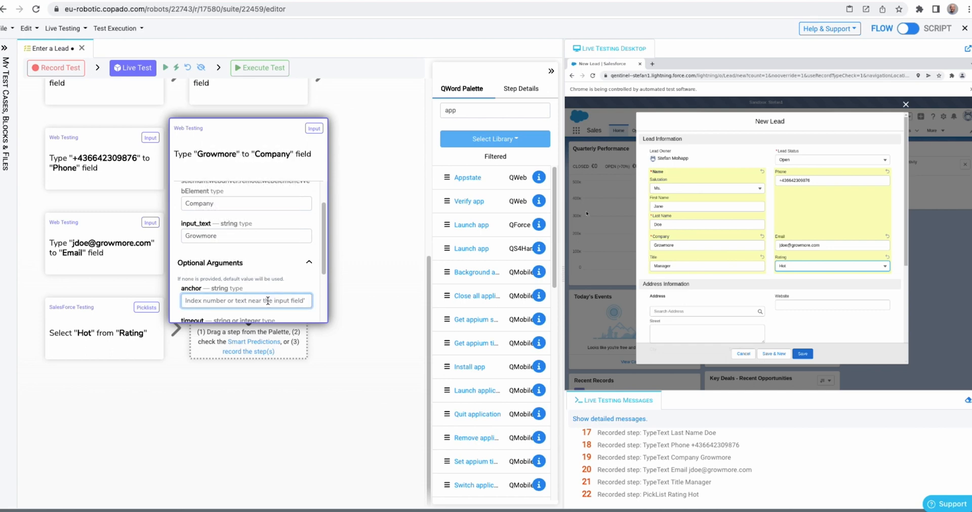
pyautogui.write('Last Name')
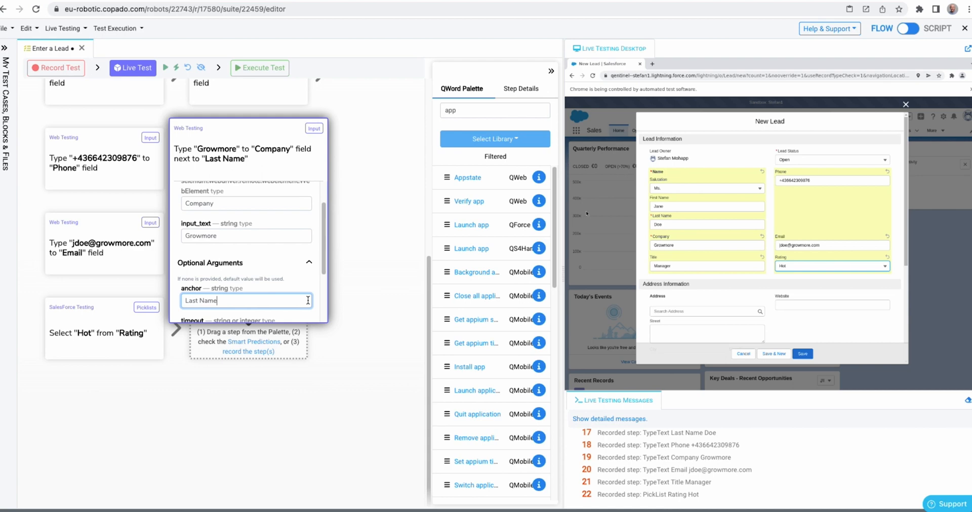
pyautogui.scroll(-3)
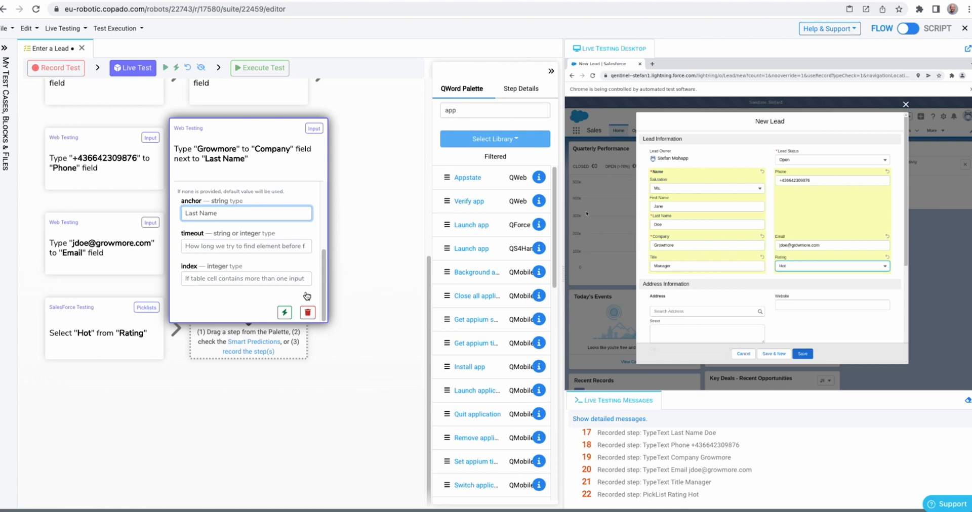
pyautogui.click(308, 312)
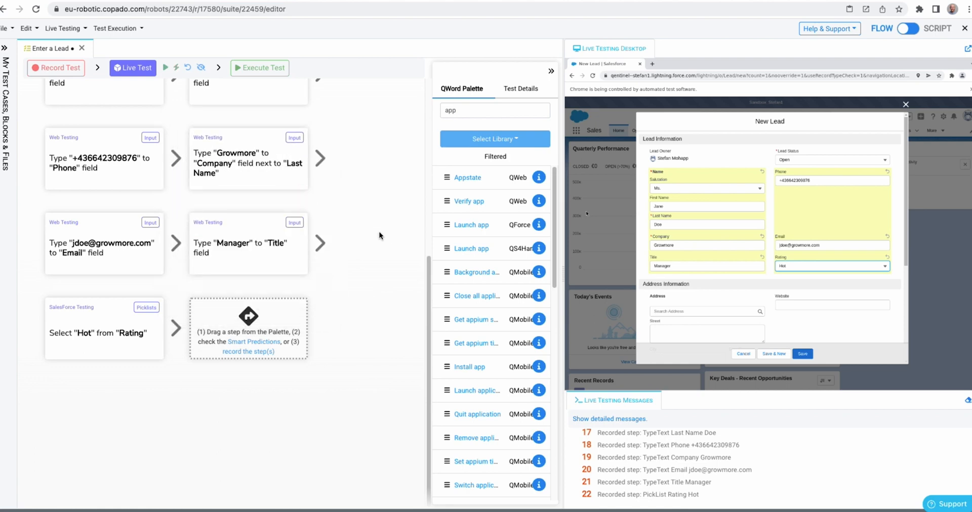
# Add a Save and close step from the QWord Palette and live-test it, creating the lead
pyautogui.click(495, 111)
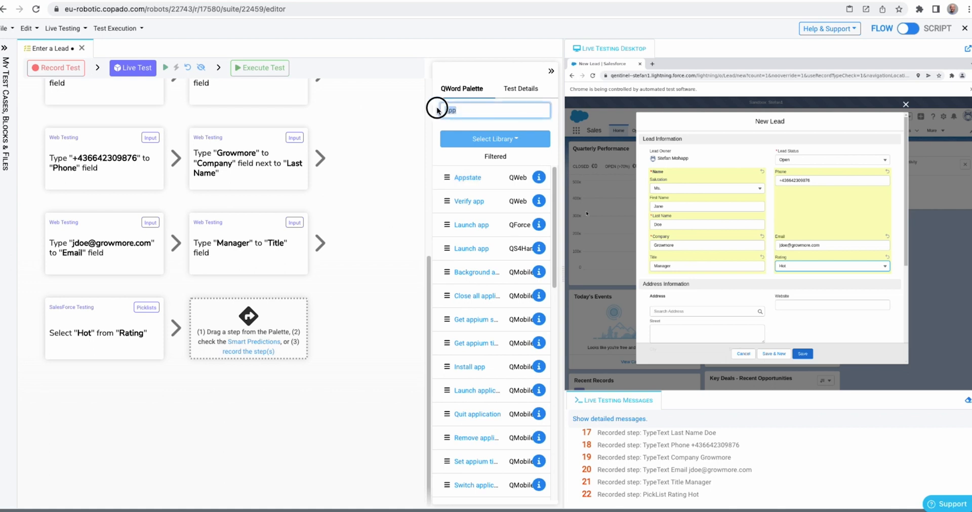
pyautogui.write('save')
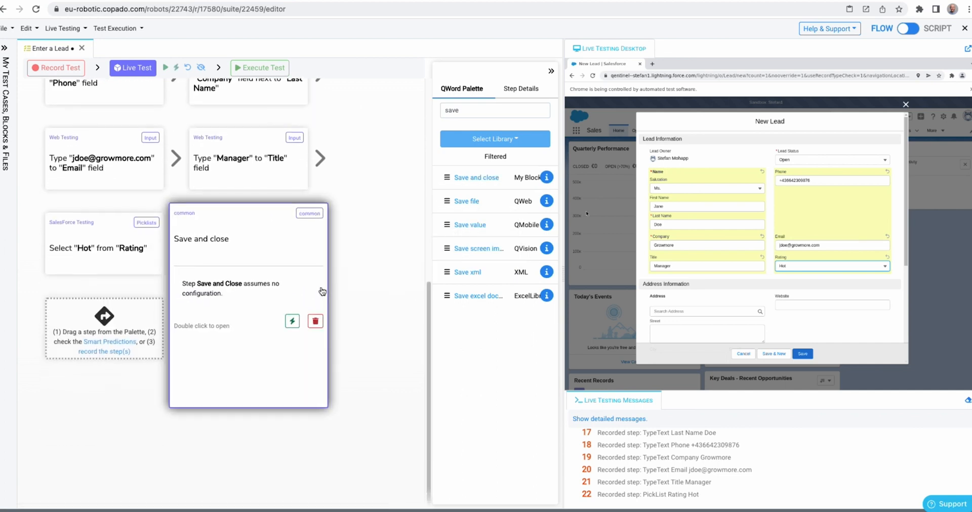
pyautogui.moveTo(292, 321)
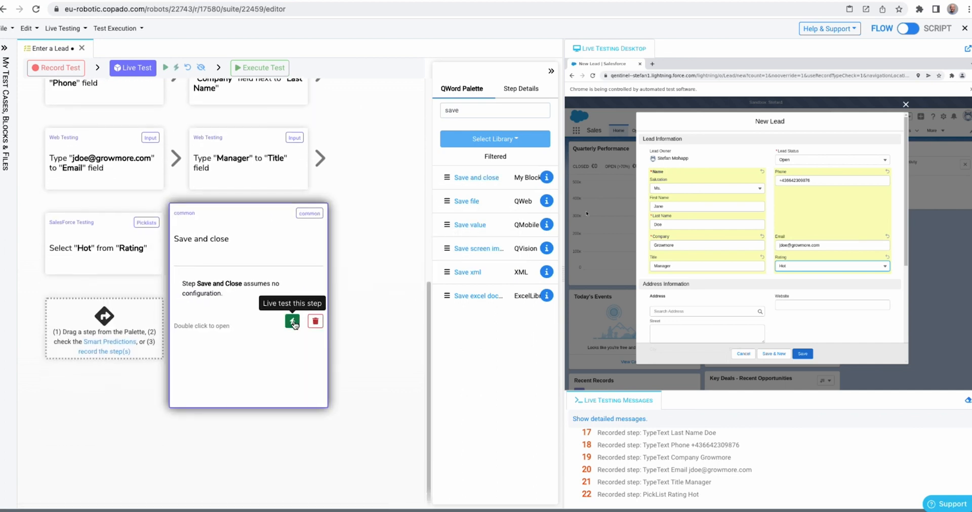
pyautogui.click(291, 321)
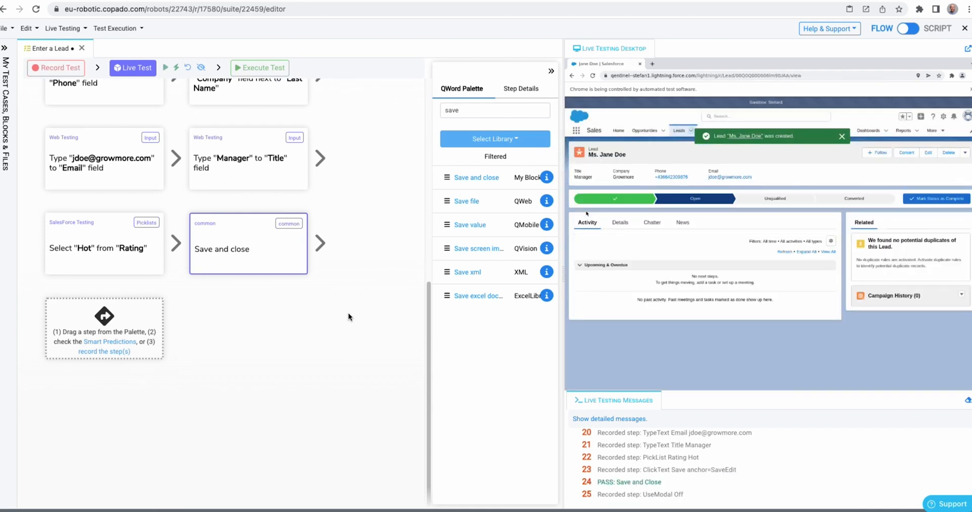
# Add Verify text steps for the Jane Doe lead name and for Manager
pyautogui.click(495, 110)
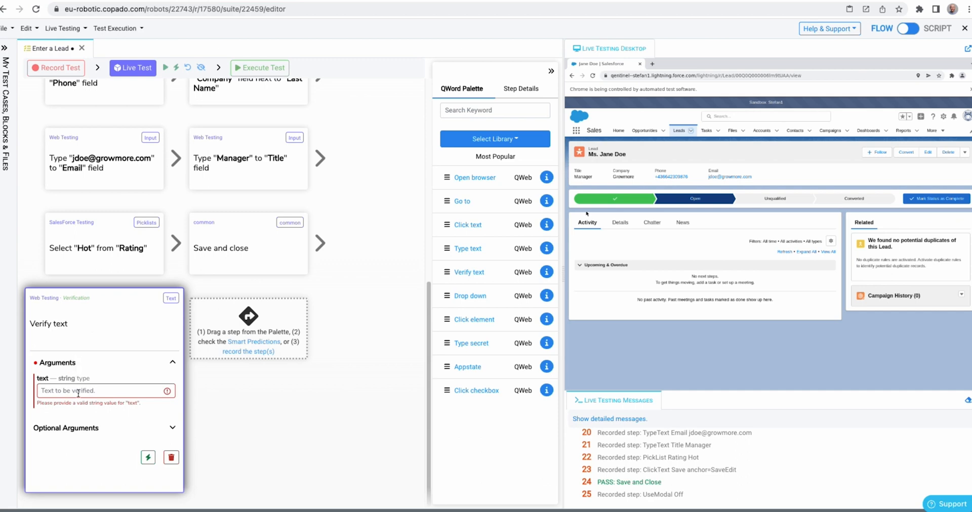
pyautogui.write('J')
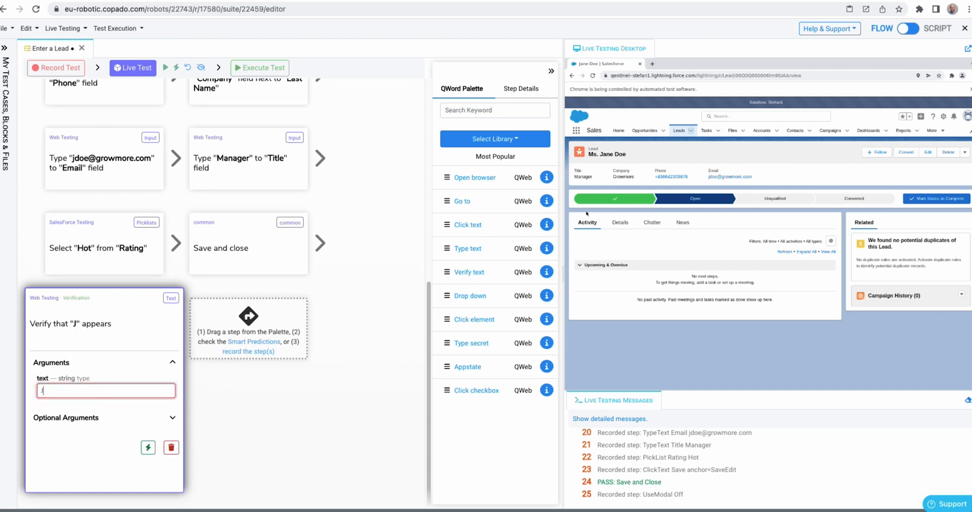
pyautogui.write('Jane Doe')
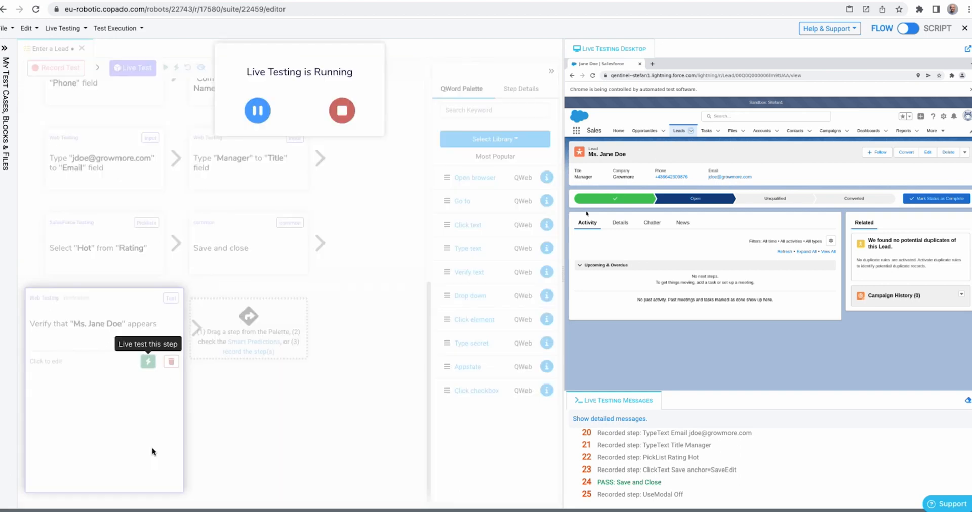
pyautogui.click(341, 111)
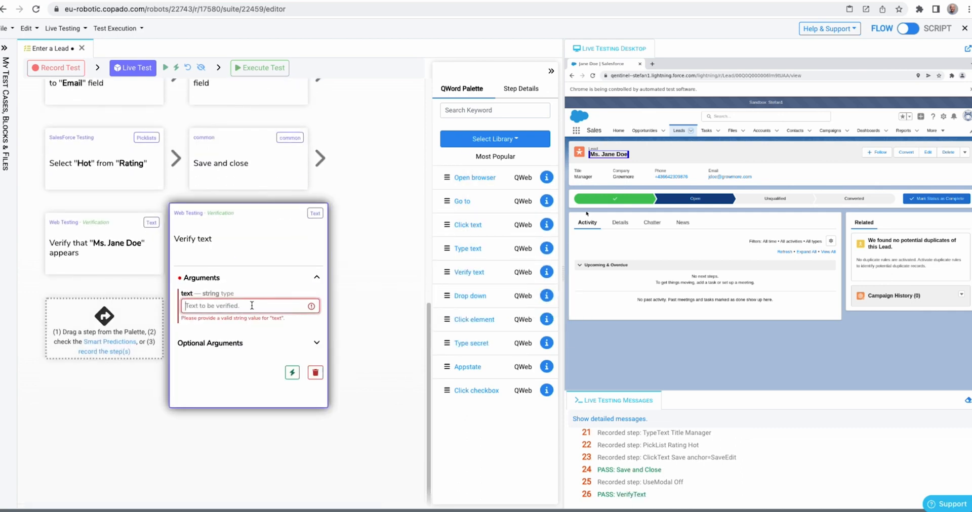
pyautogui.write('Mana')
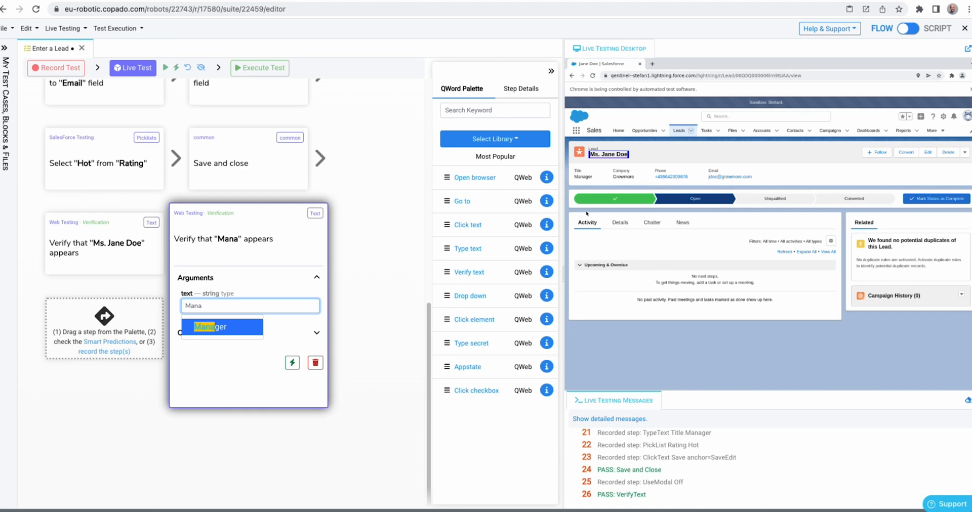
pyautogui.click(211, 327)
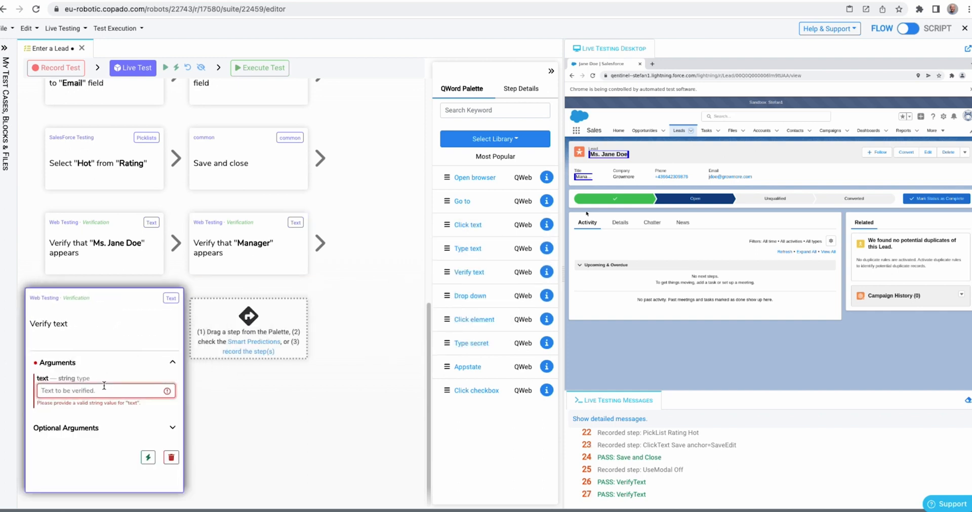
# Add a Verify text step for Growmore and run it live so all verifications pass
pyautogui.write('Gr')
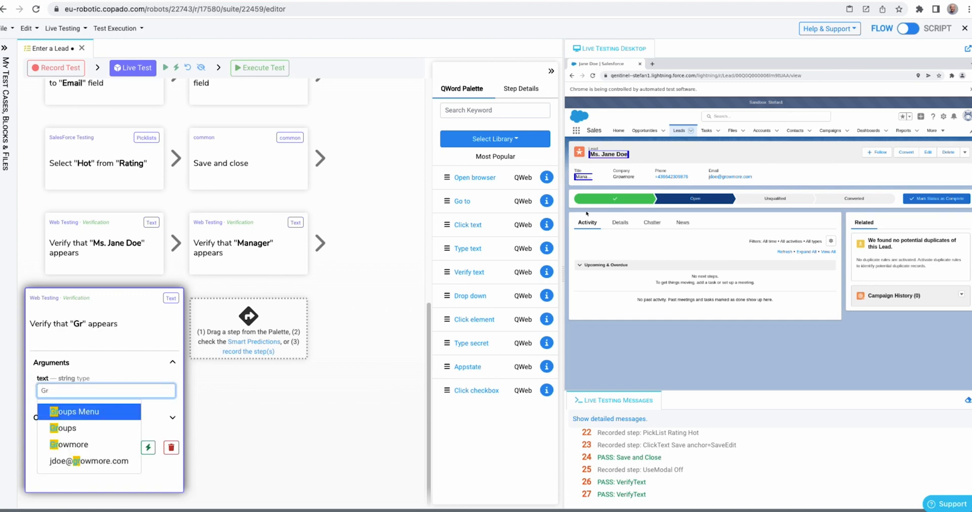
pyautogui.click(69, 445)
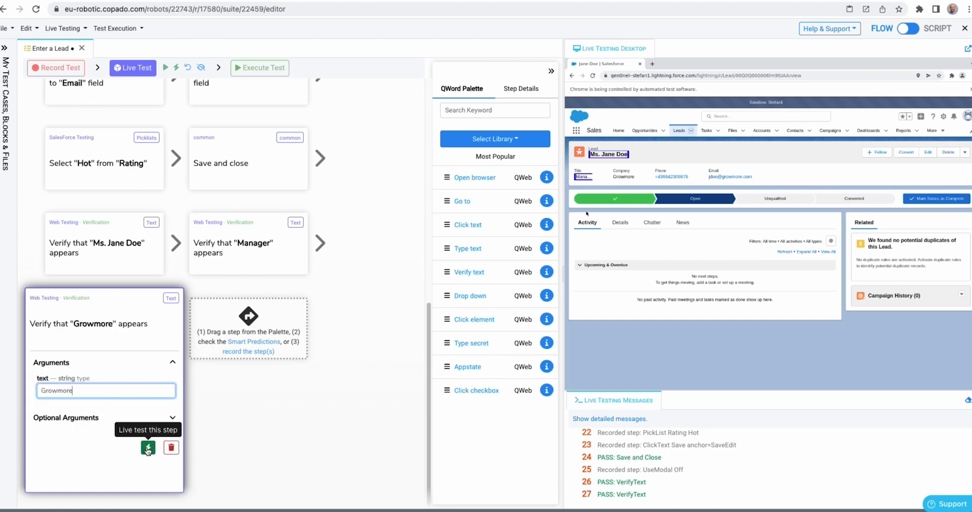
pyautogui.click(148, 447)
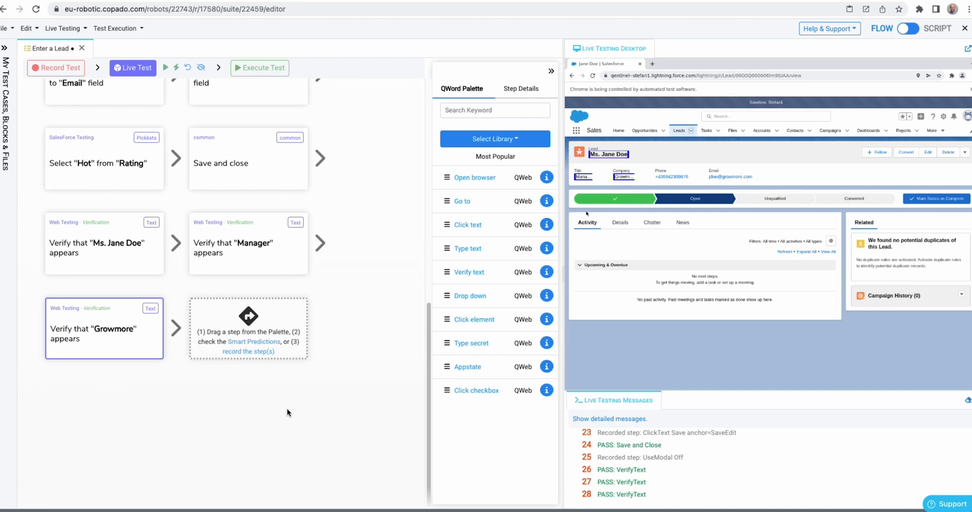
# Switch back to the Copado Essentials work item showing the Starter suite run succeeded
pyautogui.click(260, 68)
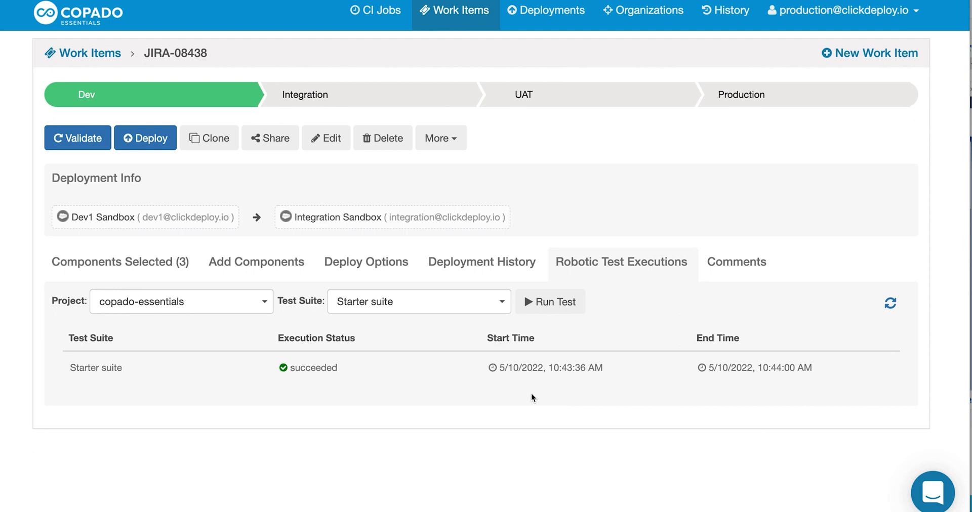
pyautogui.moveTo(310, 360)
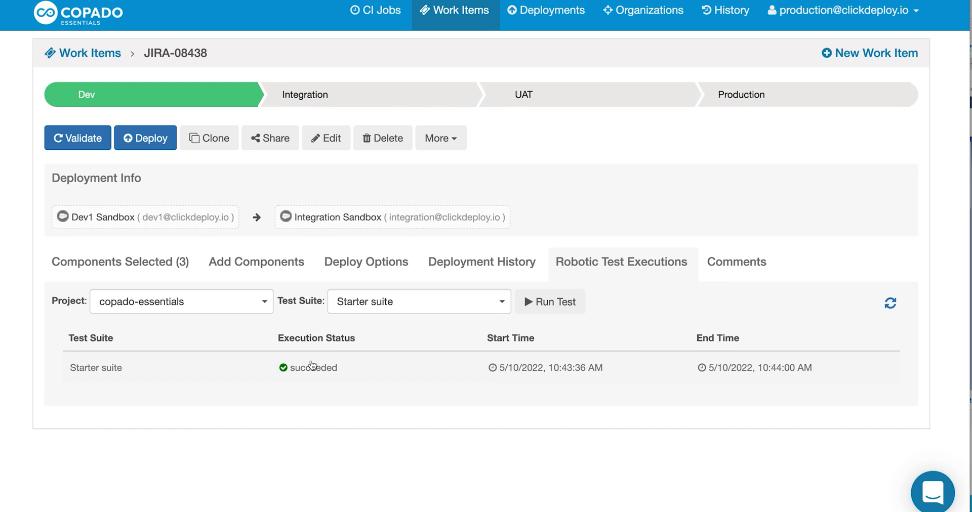
pyautogui.moveTo(112, 370)
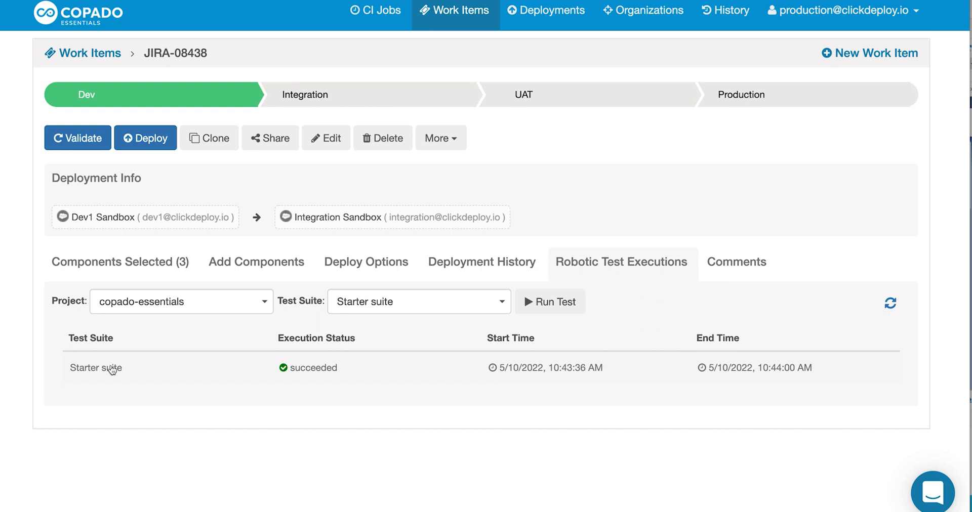
# View the Starter suite report with 4 passing tests and scroll to the run-results charts
pyautogui.click(96, 367)
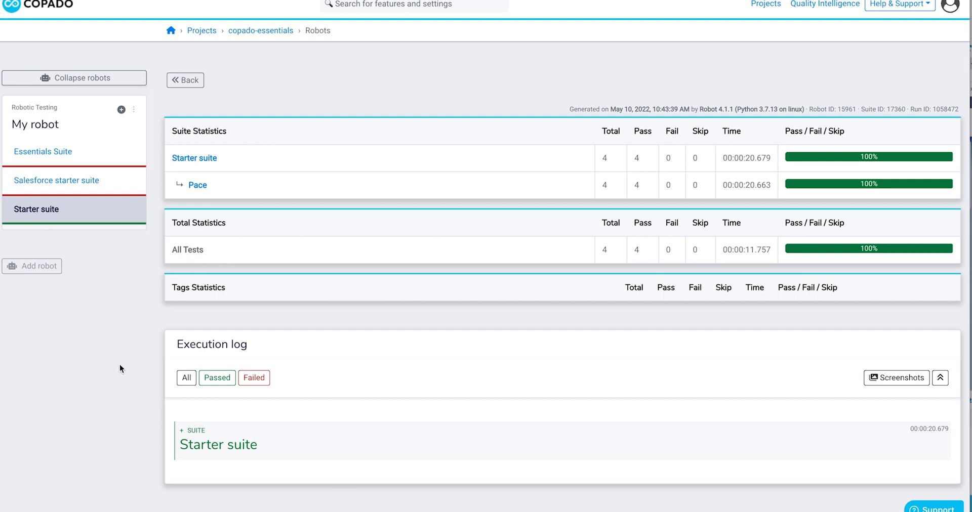
pyautogui.scroll(-3)
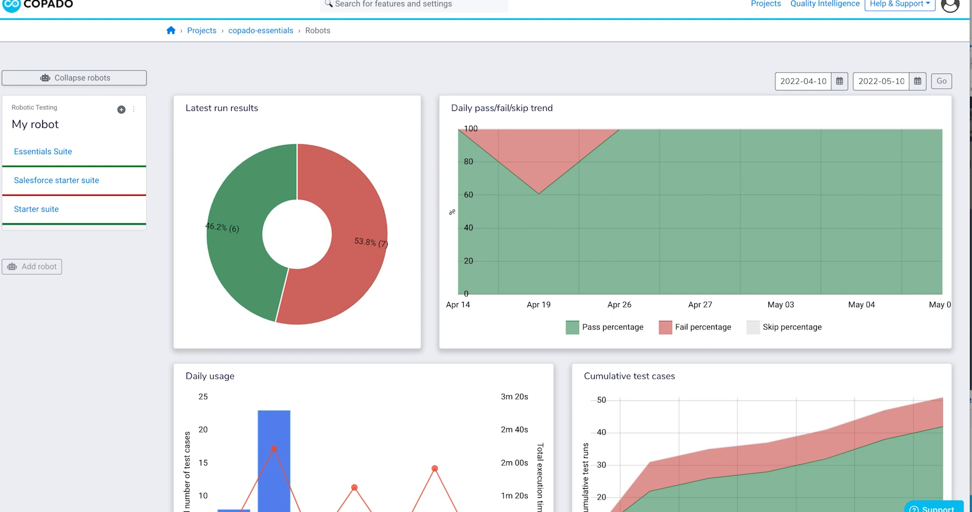
pyautogui.scroll(-3)
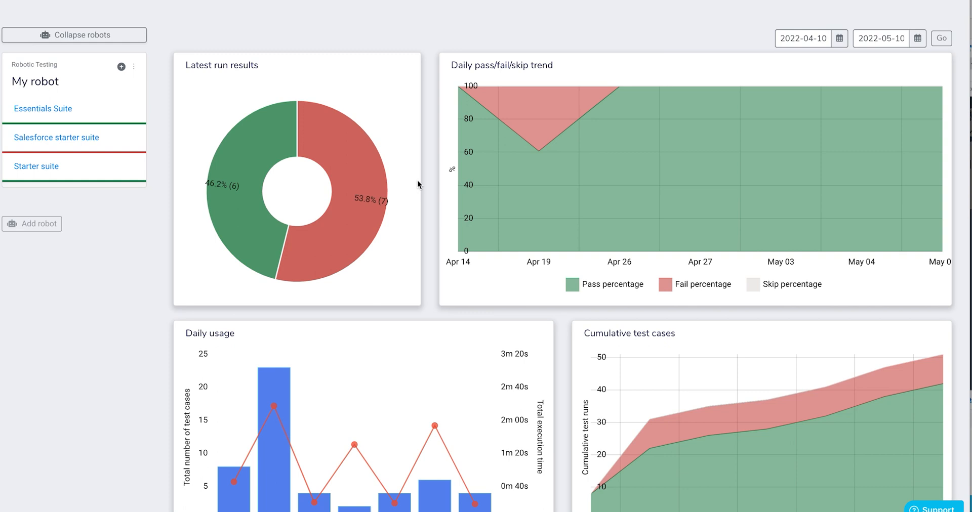
pyautogui.moveTo(485, 193)
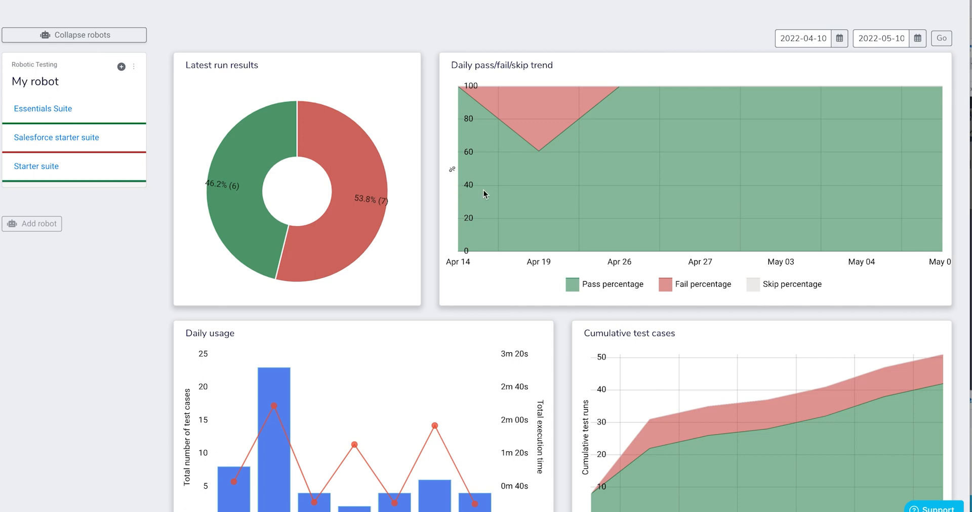